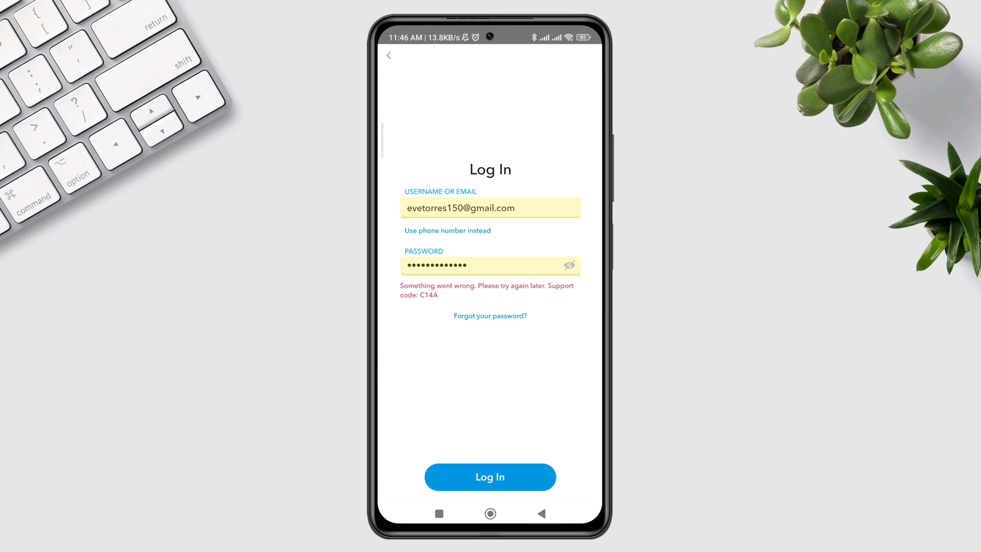
Retry the Snapchat login with the autofilled saved account, which fails with support code C14A
click(490, 476)
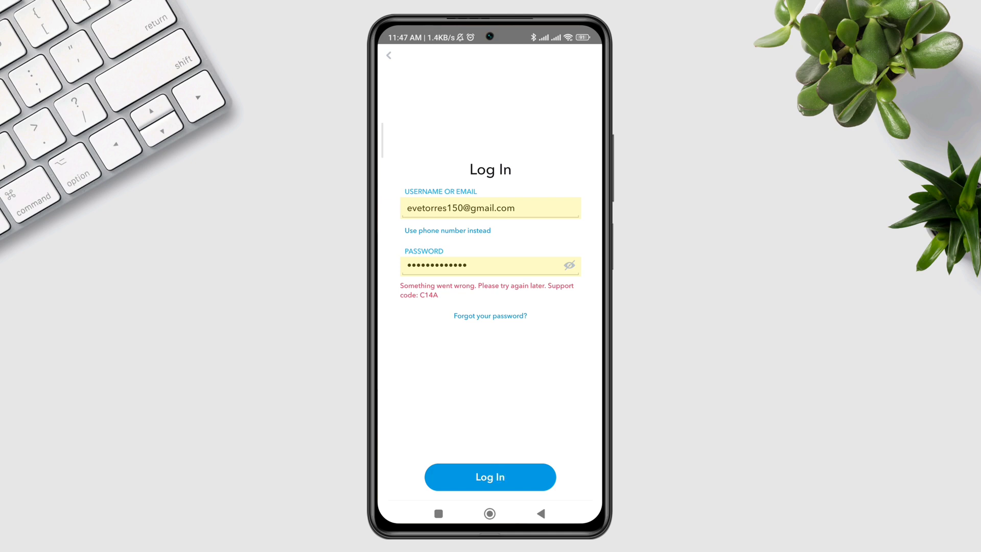
click(490, 476)
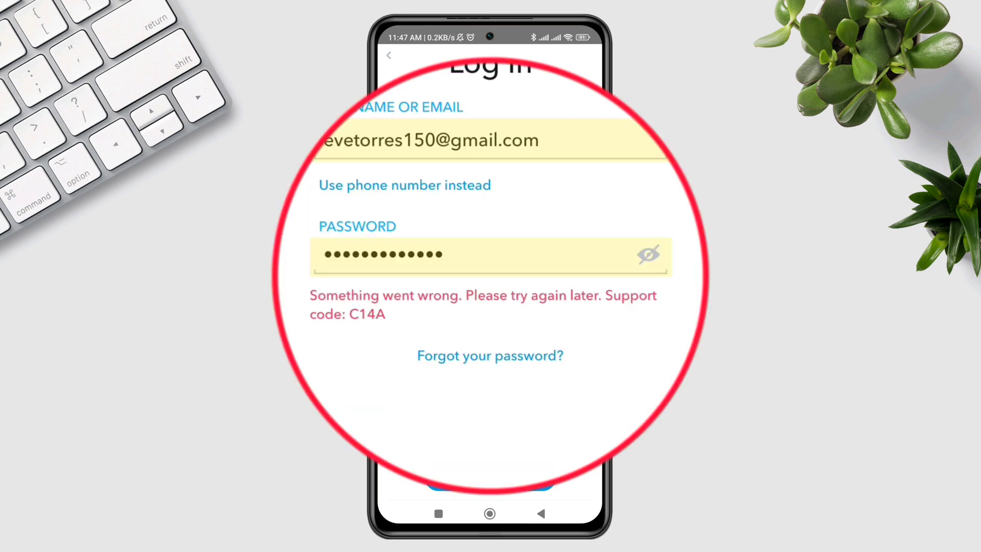
click(490, 254)
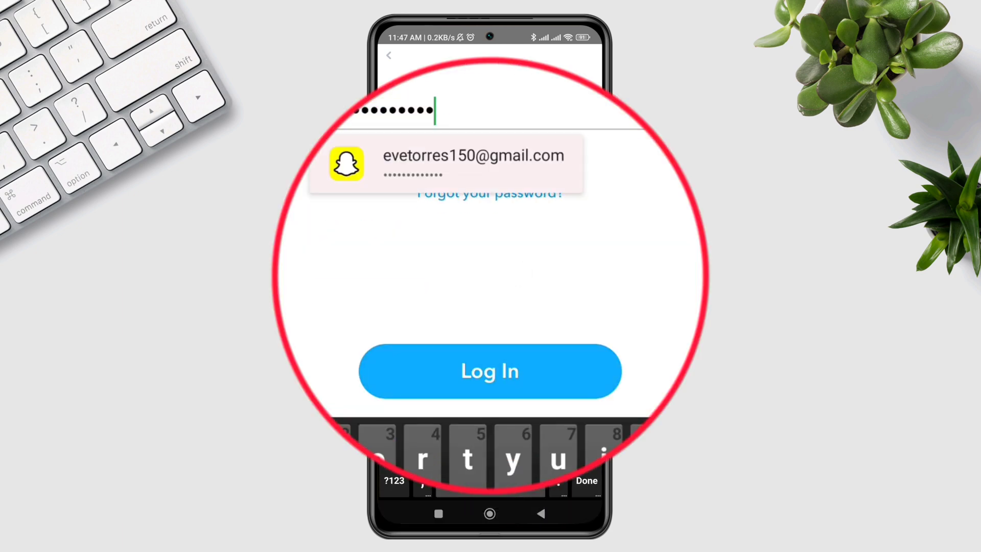
click(490, 370)
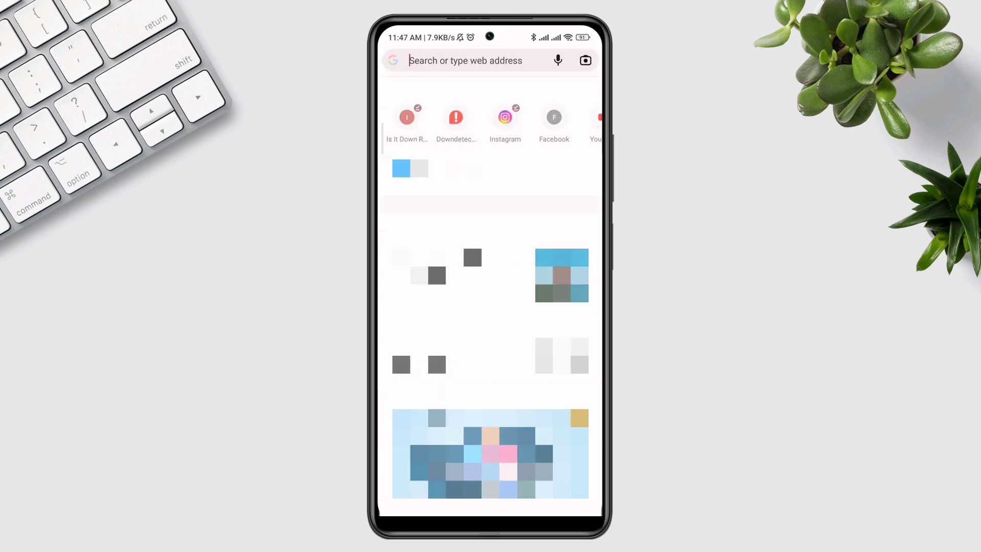
Search downdetector.com for Snapchat and review its 24-hour outage chart and most reported problems
text(downdetector.com)
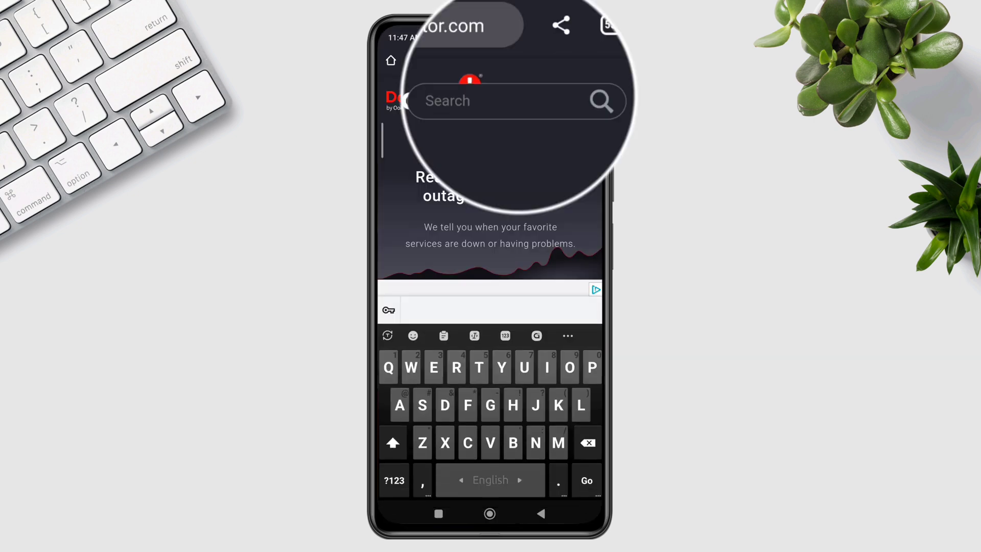
text(Sna)
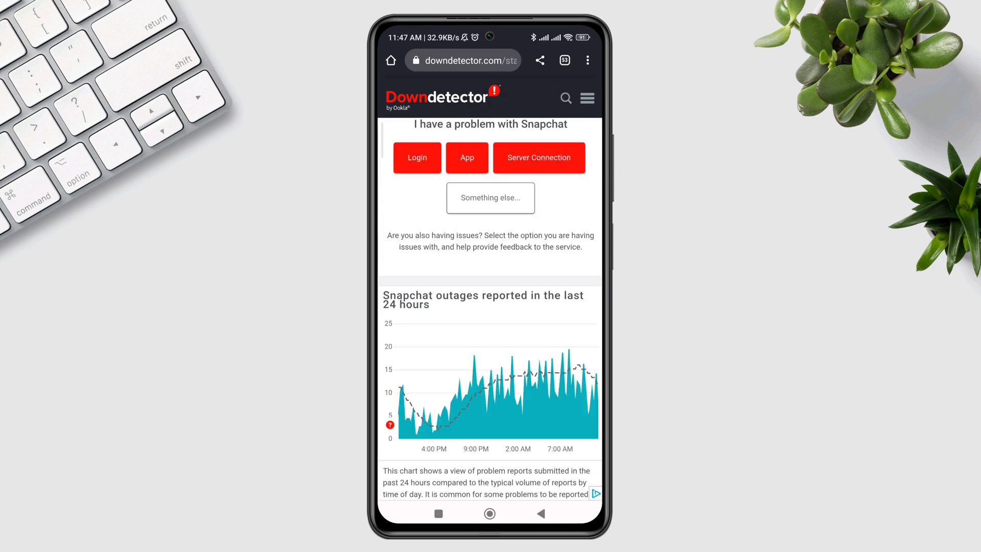
scroll(down, 3)
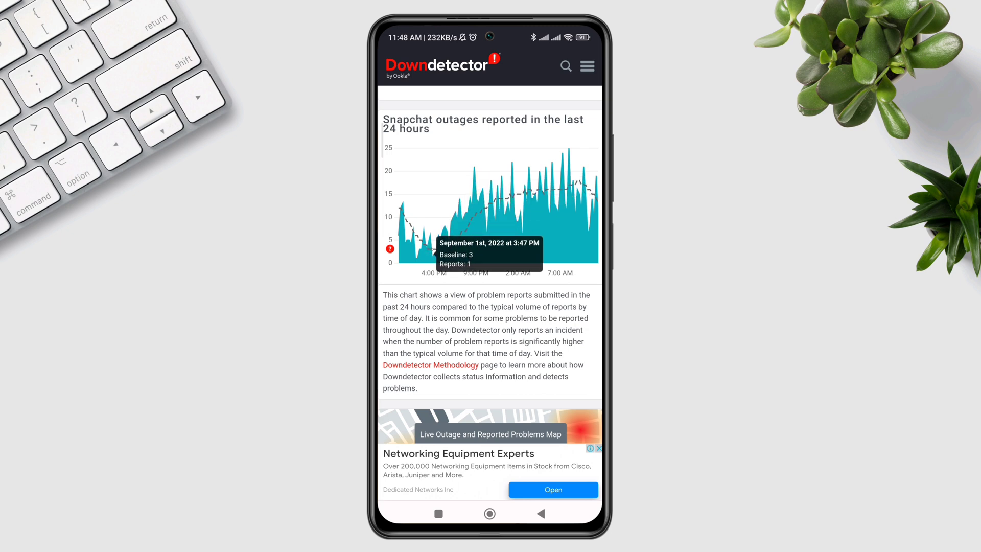
scroll(down, 3)
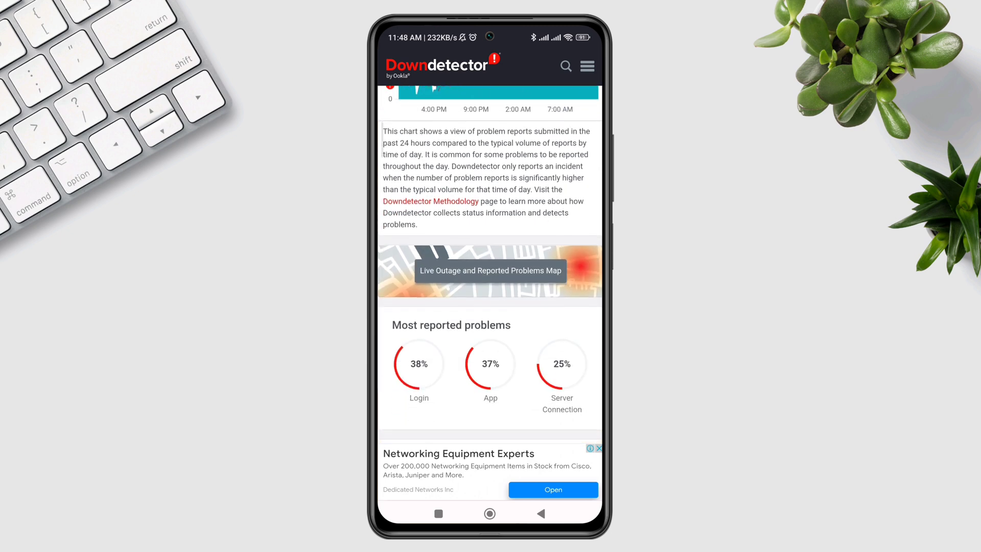
scroll(down, 3)
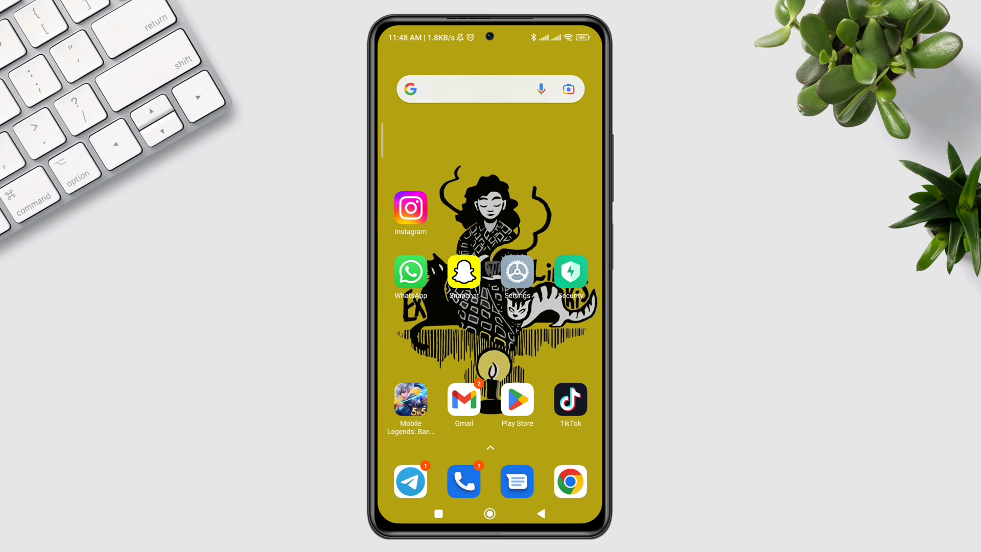
Find Snapchat in Settings apps via 'sn' and allow its Files and media and Location permissions
click(516, 271)
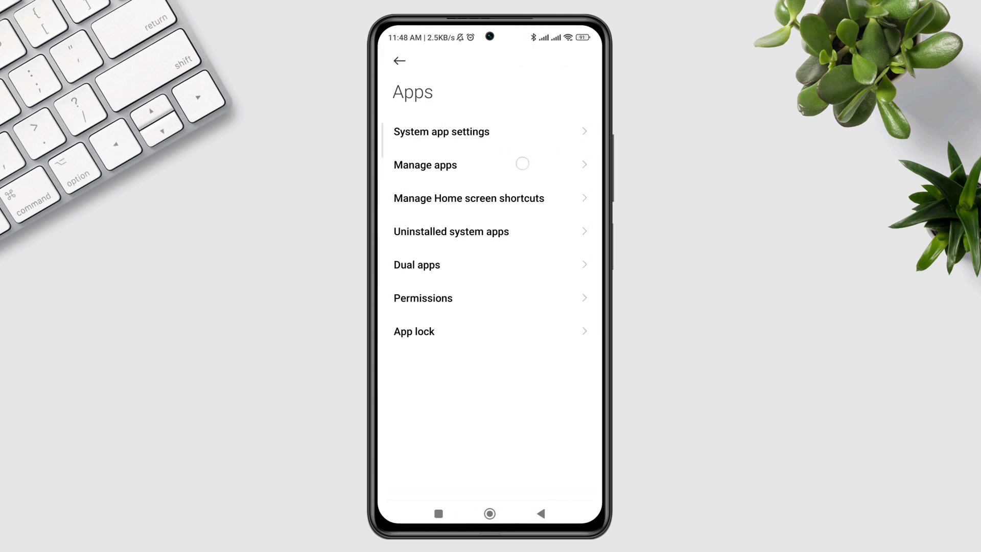
text(sn)
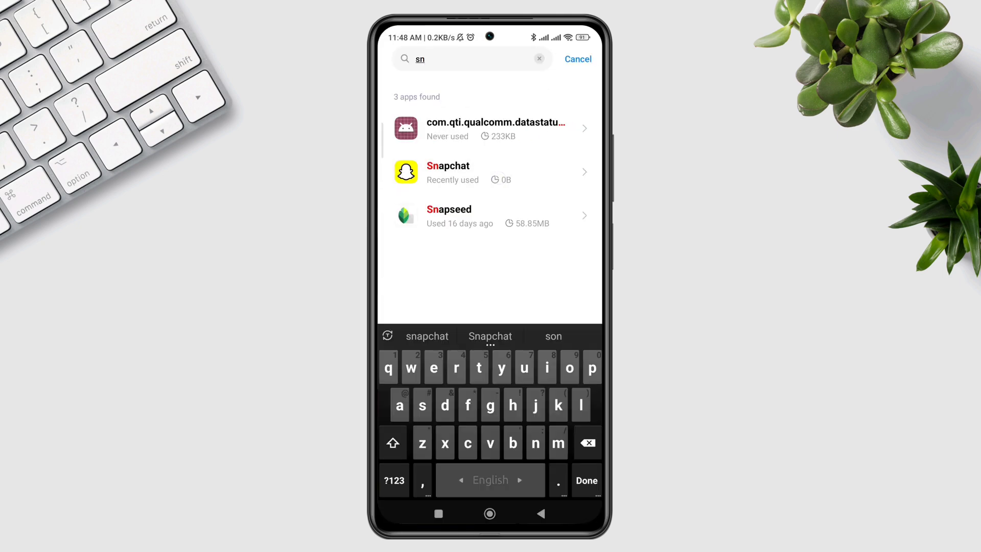
click(490, 172)
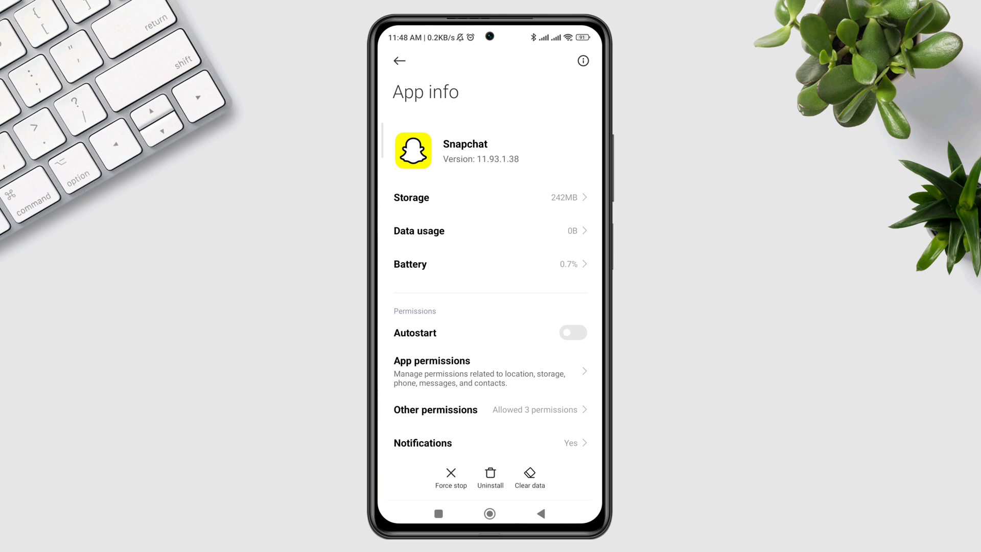
click(572, 332)
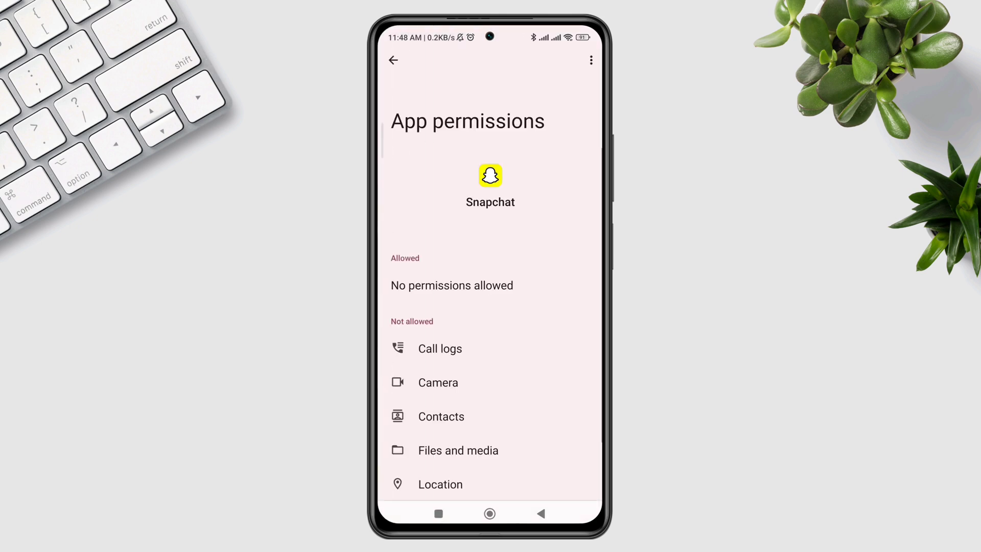
click(457, 449)
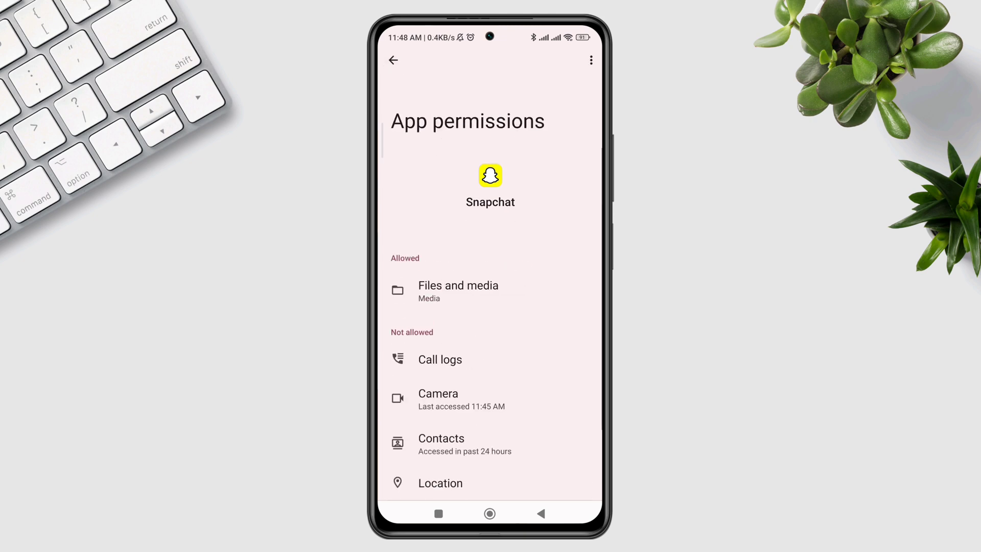
click(439, 482)
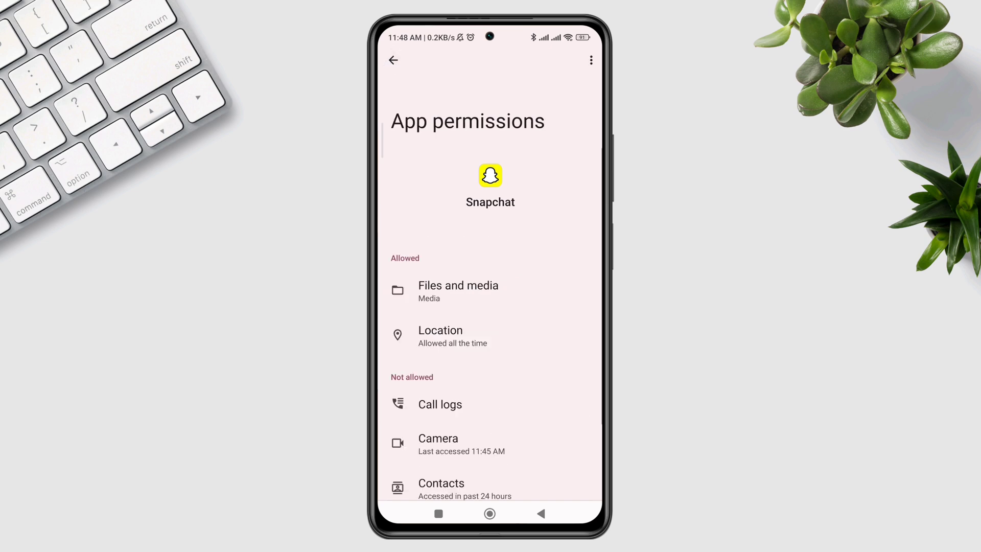
click(398, 61)
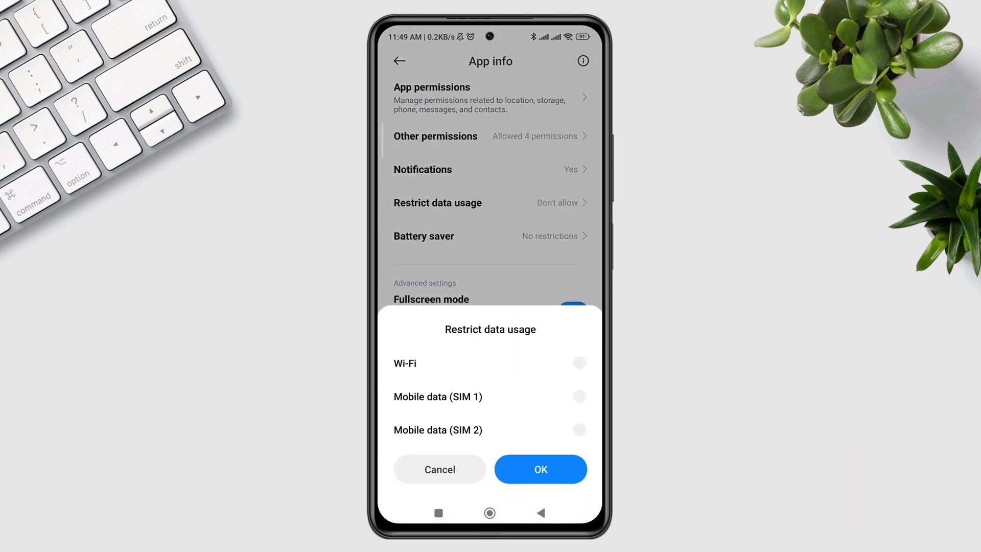
Let Snapchat use Wi-Fi, SIM 1 and SIM 2 data, then clear its stored data
click(540, 469)
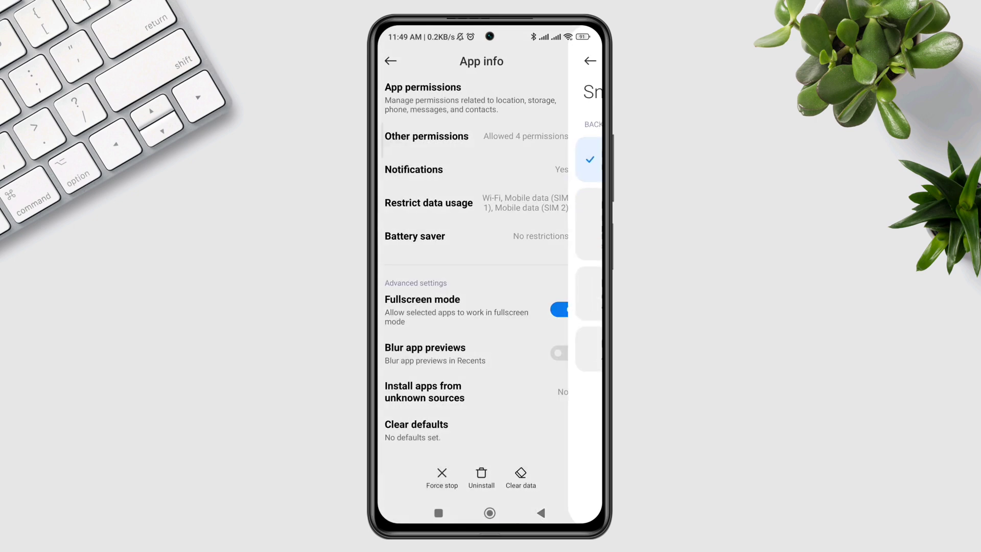
click(521, 477)
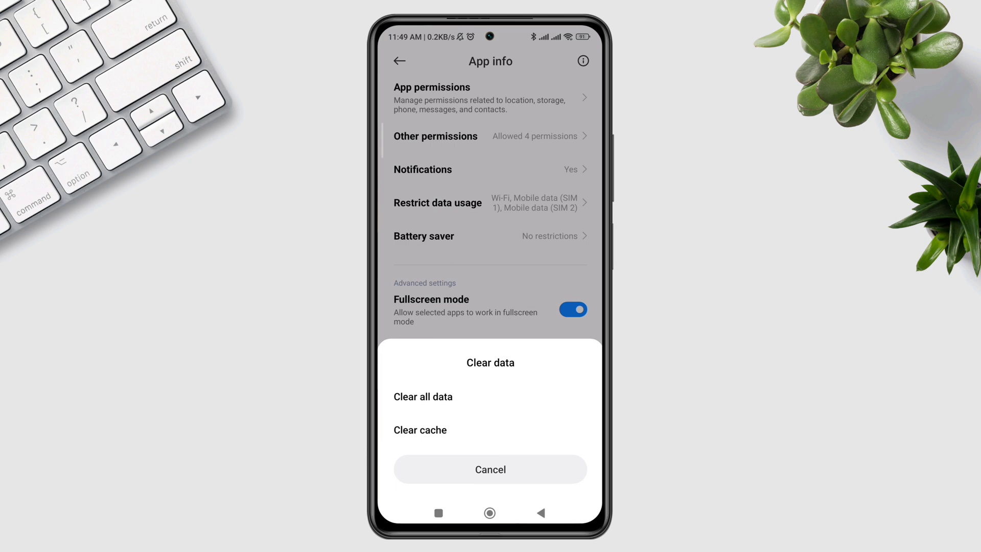
click(489, 469)
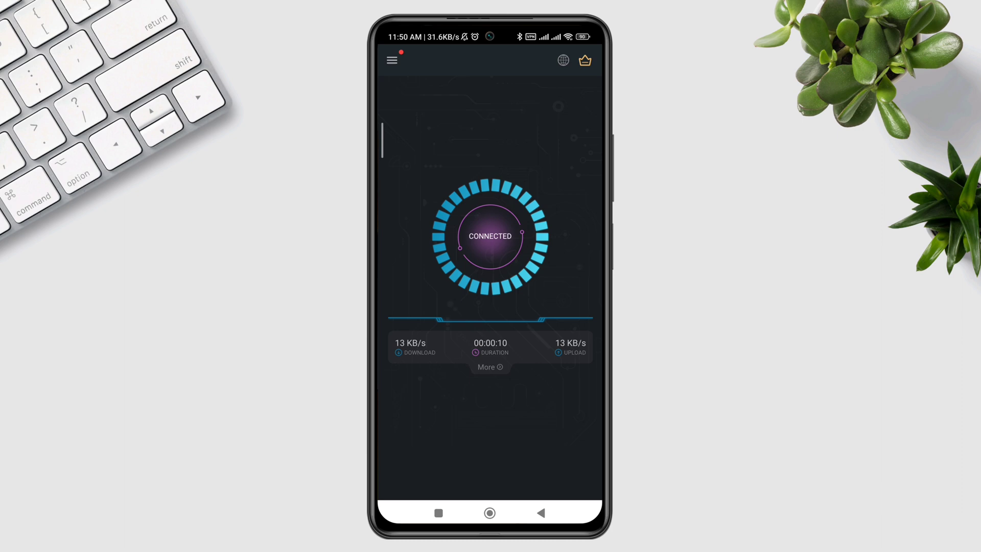
Connect Turbo VPN and pick Smart Location from the VPN locations list
click(490, 236)
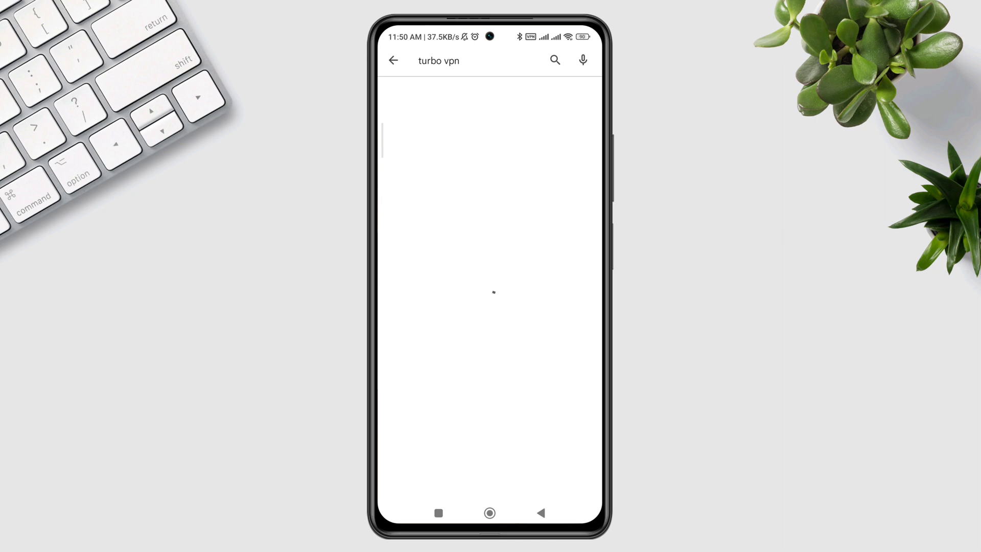
click(554, 60)
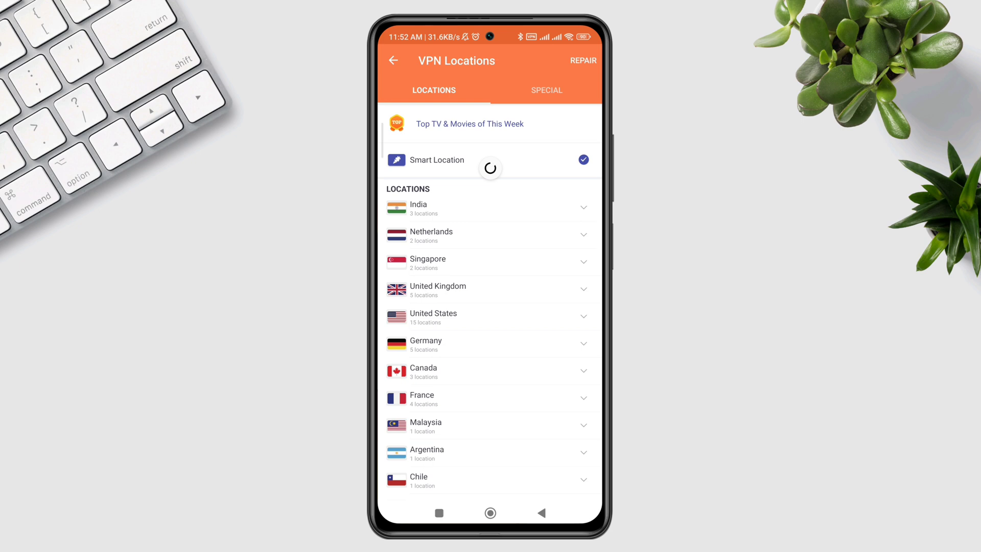
click(488, 317)
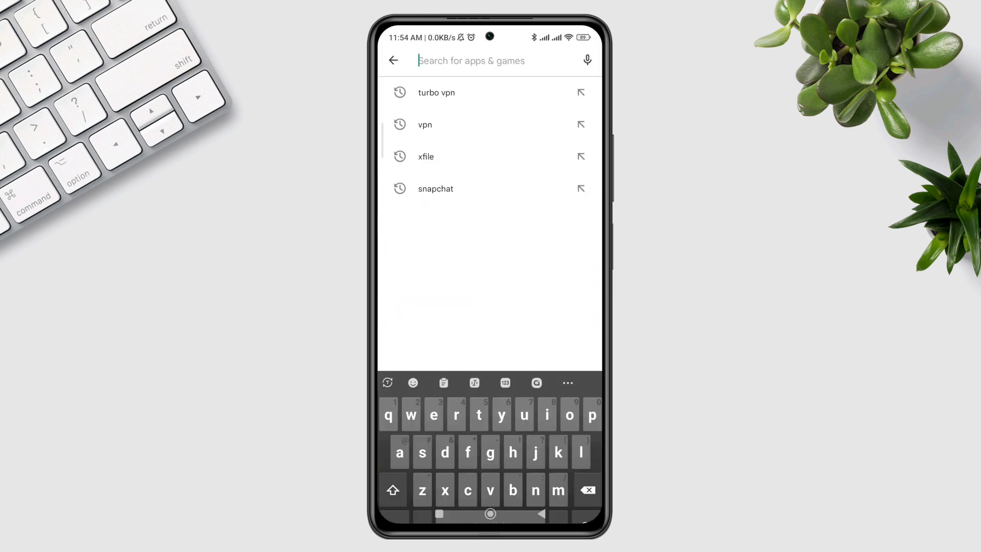
Search the Play Store for 'sn' and pick the Snapchat suggestion
text(sn)
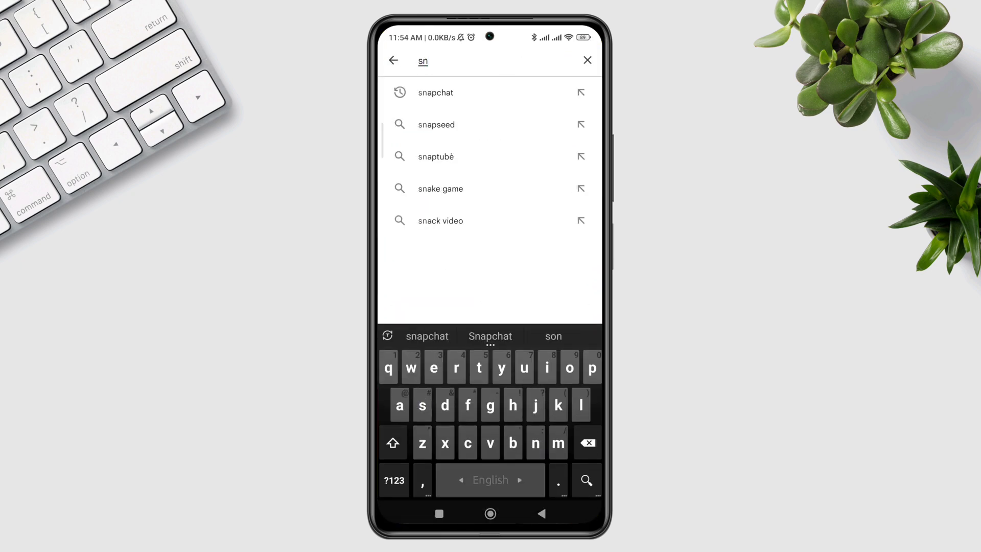
click(435, 93)
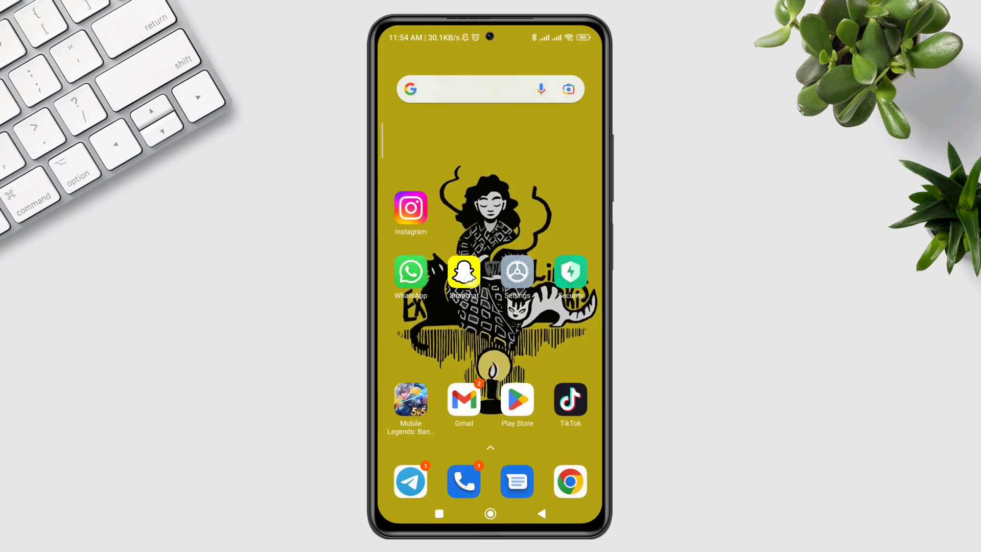
Launch Snapchat, log in, and allow camera and storage access while using the app
click(463, 270)
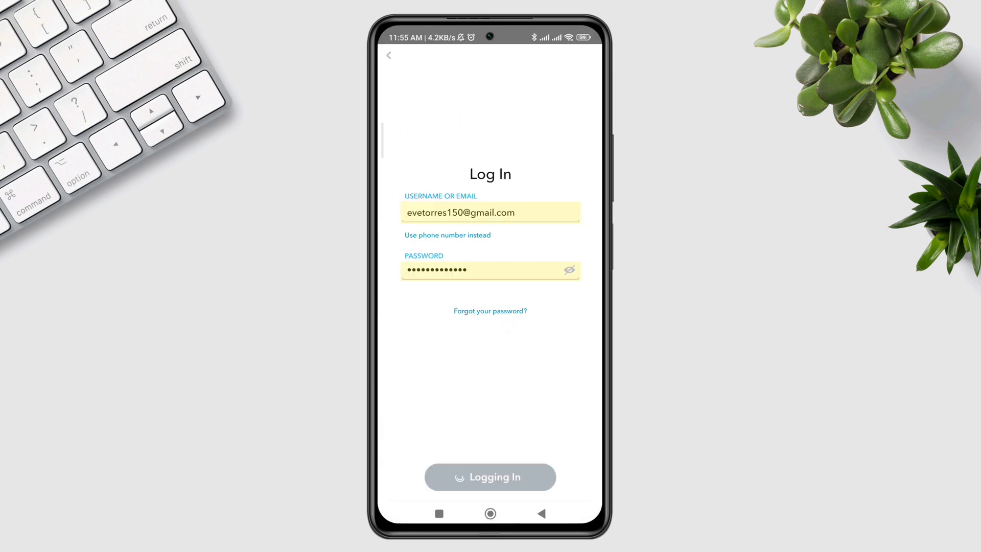
click(489, 476)
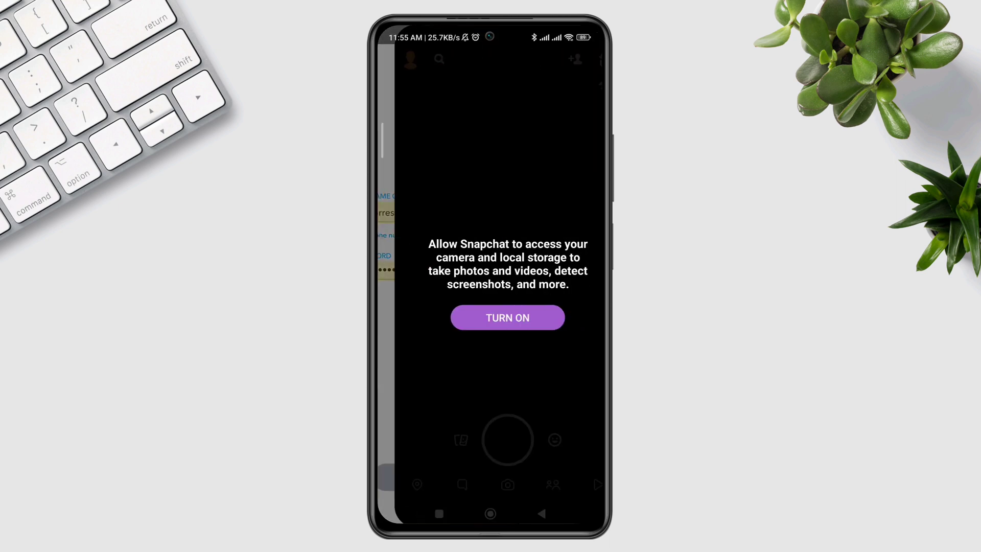
click(507, 317)
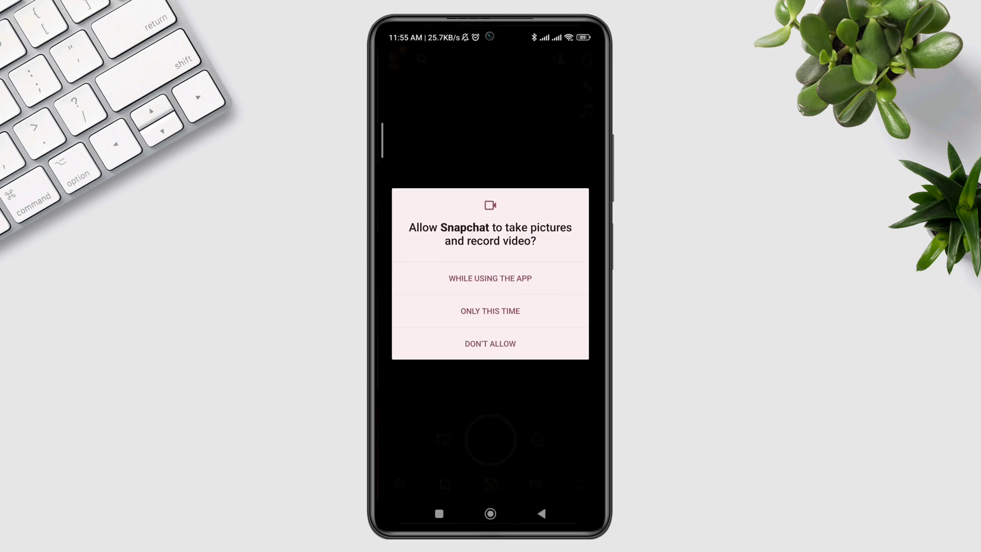
click(490, 278)
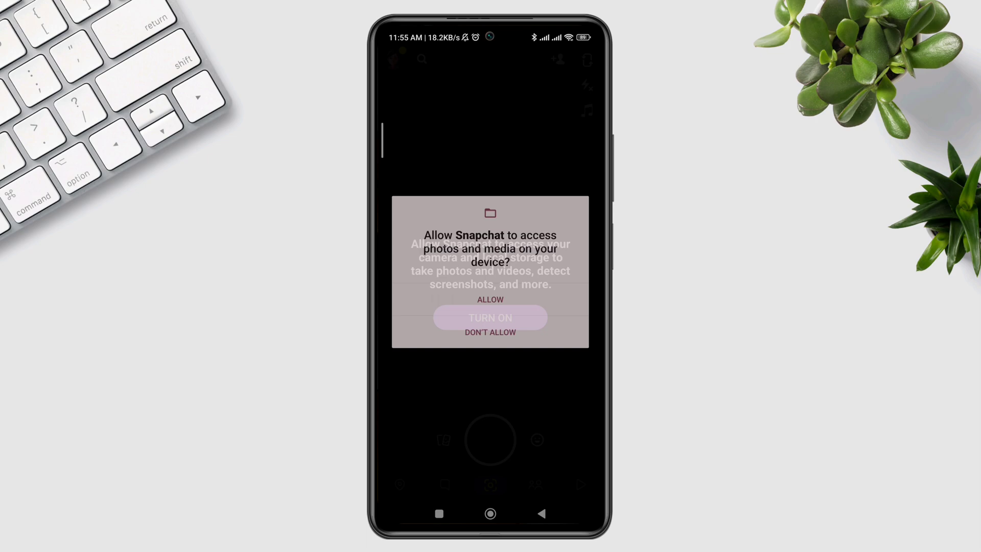